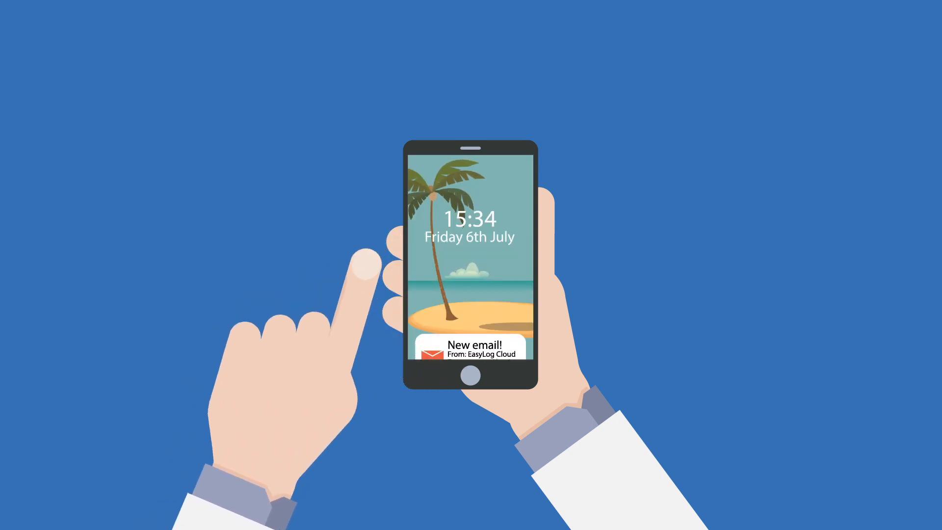
Open the EasyLog Cloud email from the lock-screen notification, showing the Kiosk 12.5C temperature alarm.
left_click(470, 349)
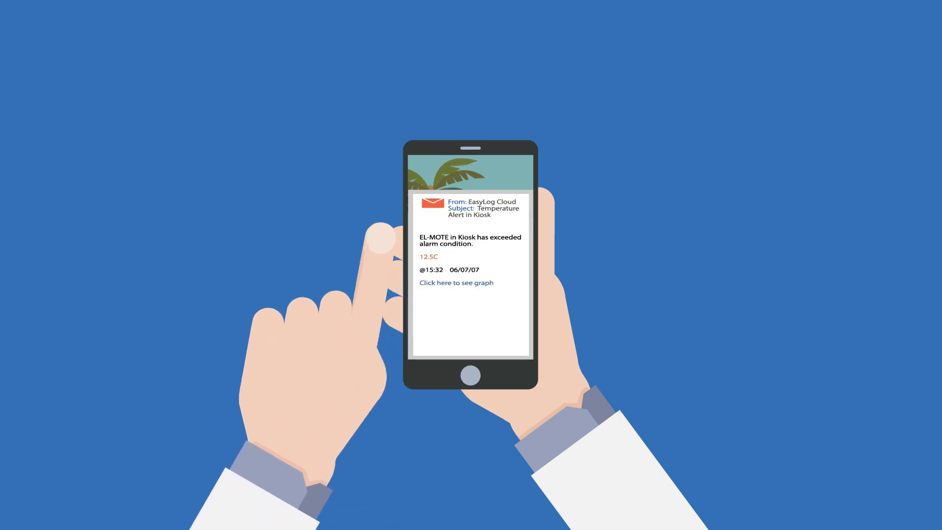